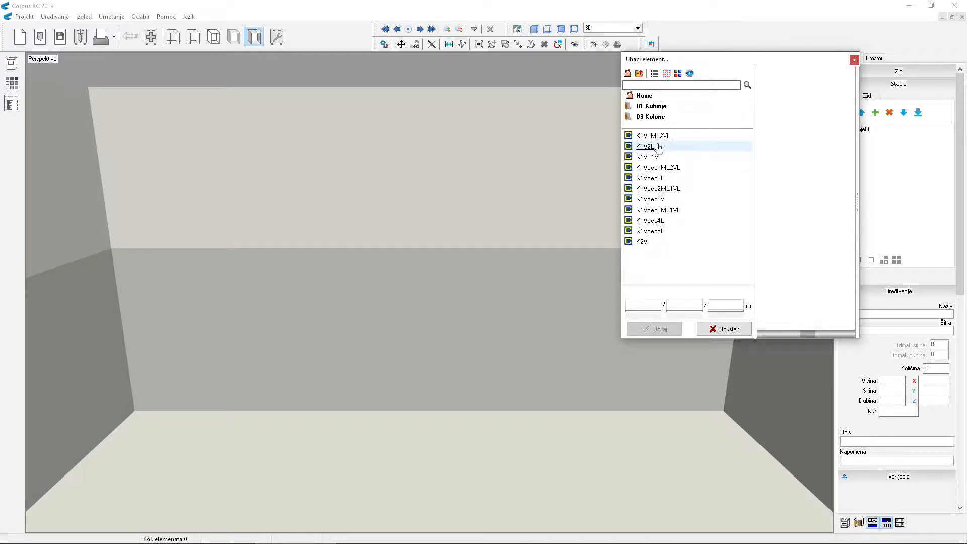
# - Insert the tall oven column K1VP1V into the room
pyautogui.click(648, 157)
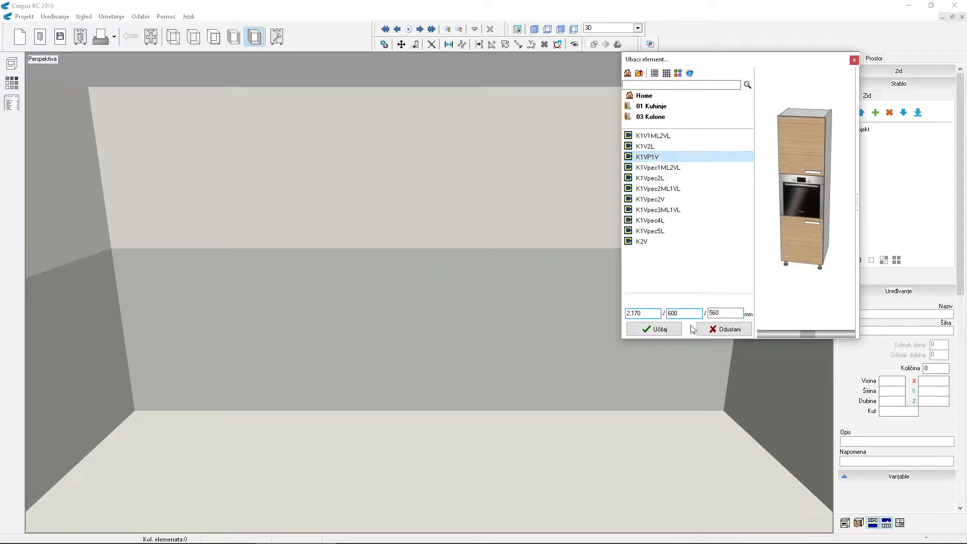
pyautogui.click(653, 329)
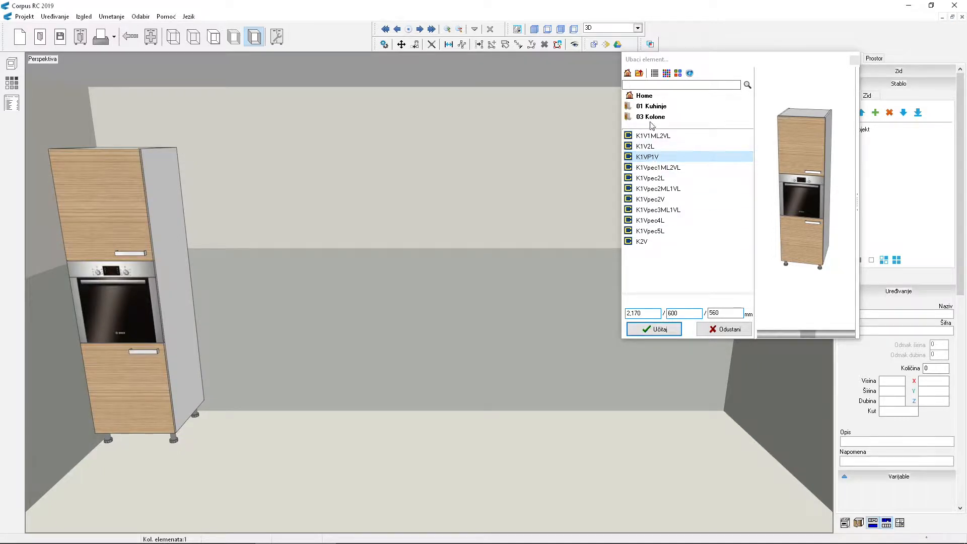
# - Add the D2VL1ML drawer unit, D2V double-door and D1V single-door base cabinets beside the column
pyautogui.click(650, 106)
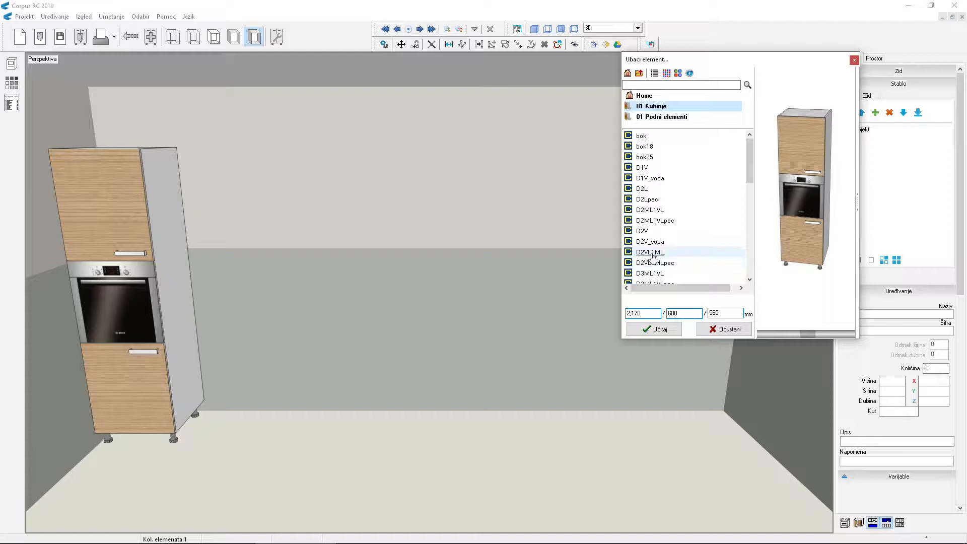
pyautogui.click(650, 252)
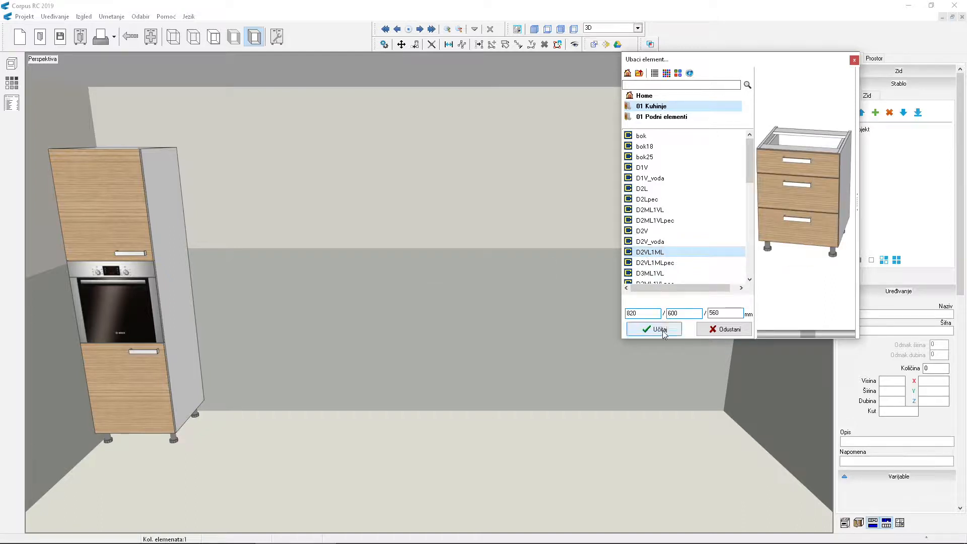
pyautogui.click(653, 328)
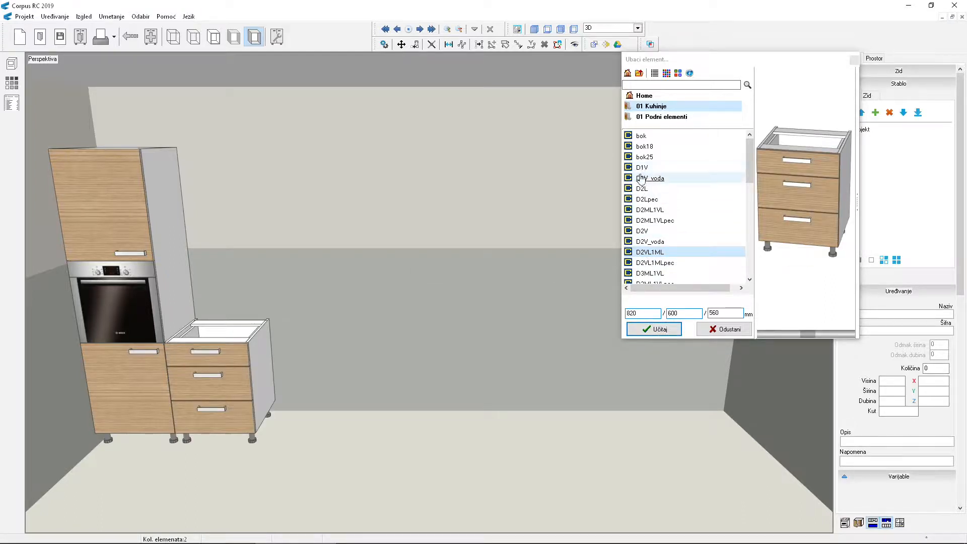
pyautogui.click(642, 231)
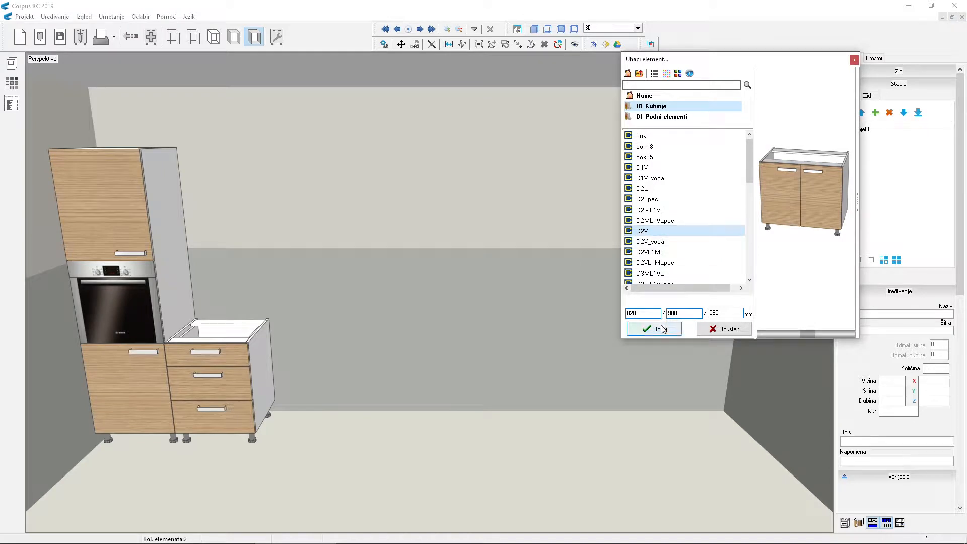
pyautogui.click(652, 329)
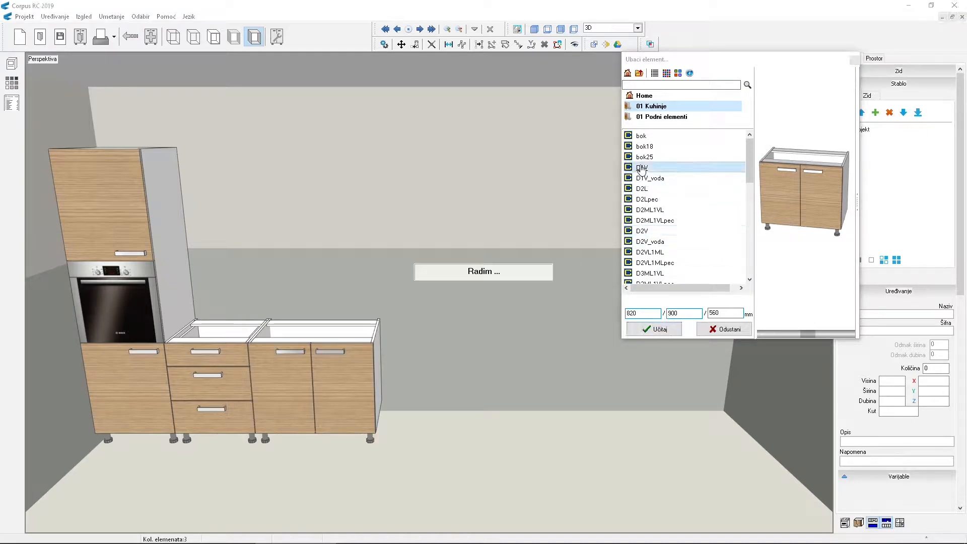
pyautogui.click(652, 329)
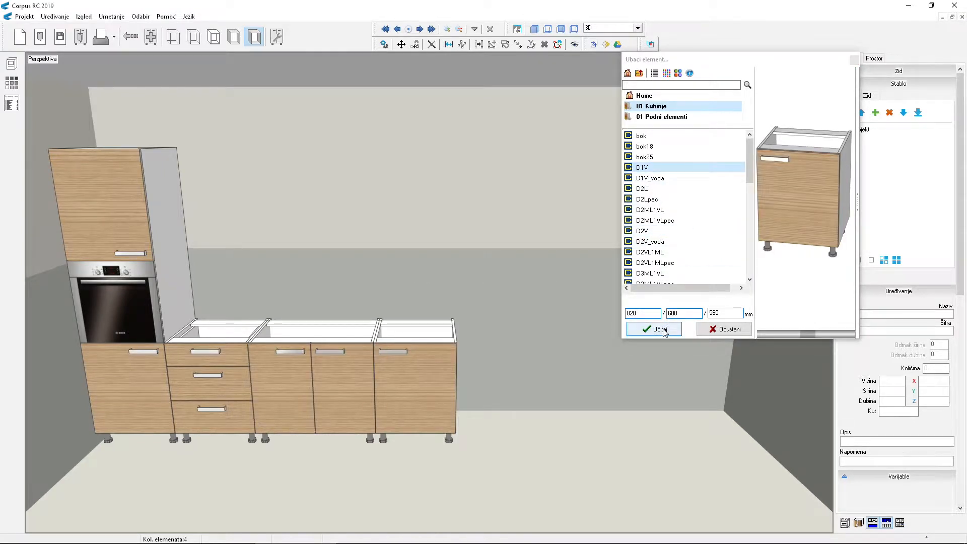
pyautogui.moveTo(661, 117)
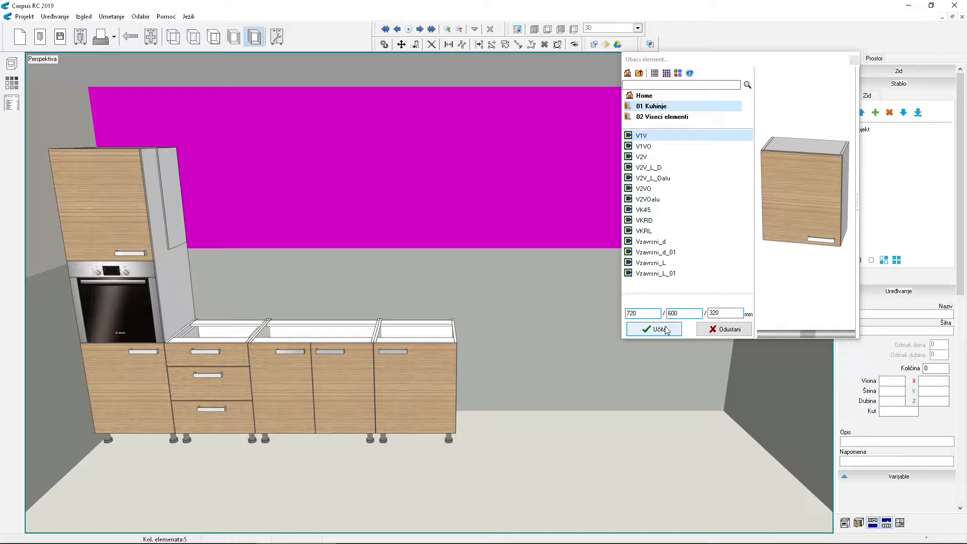
pyautogui.moveTo(754, 283)
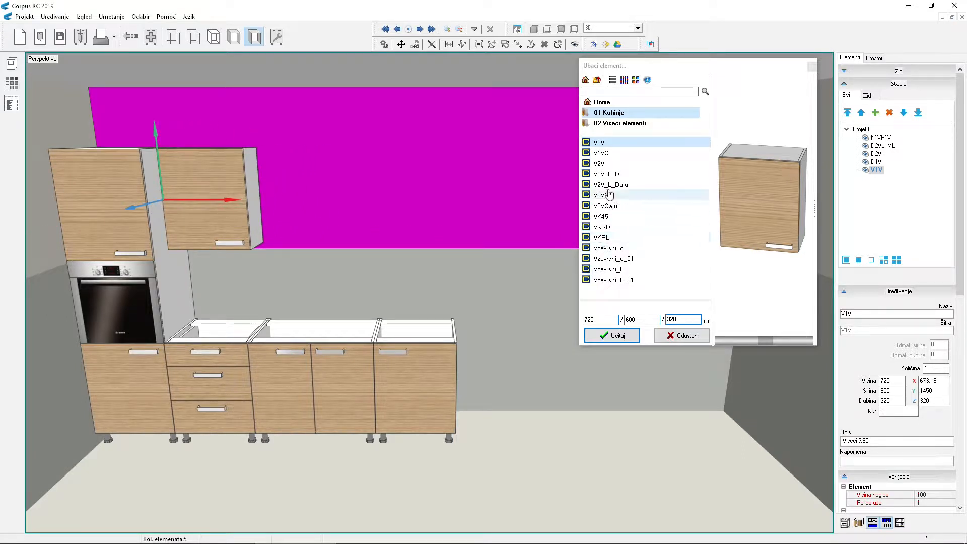
# - Hang the V2V double-door and V1V single-door wall cabinets, then close the catalogue
pyautogui.click(599, 164)
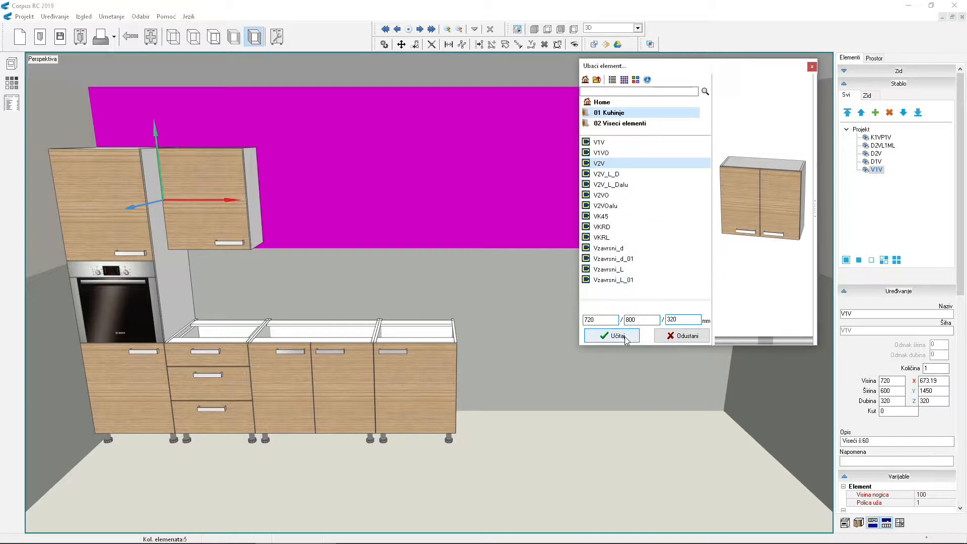
pyautogui.click(611, 335)
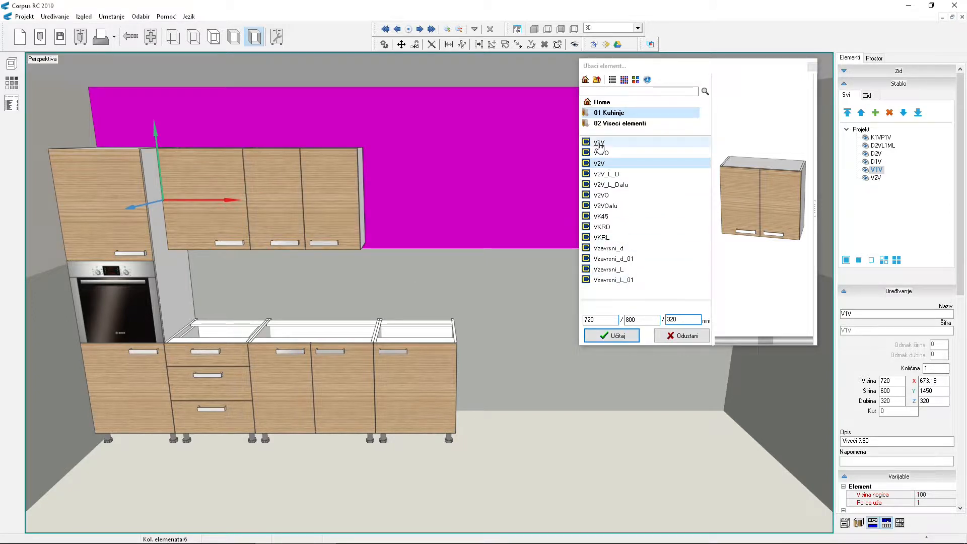
pyautogui.click(611, 336)
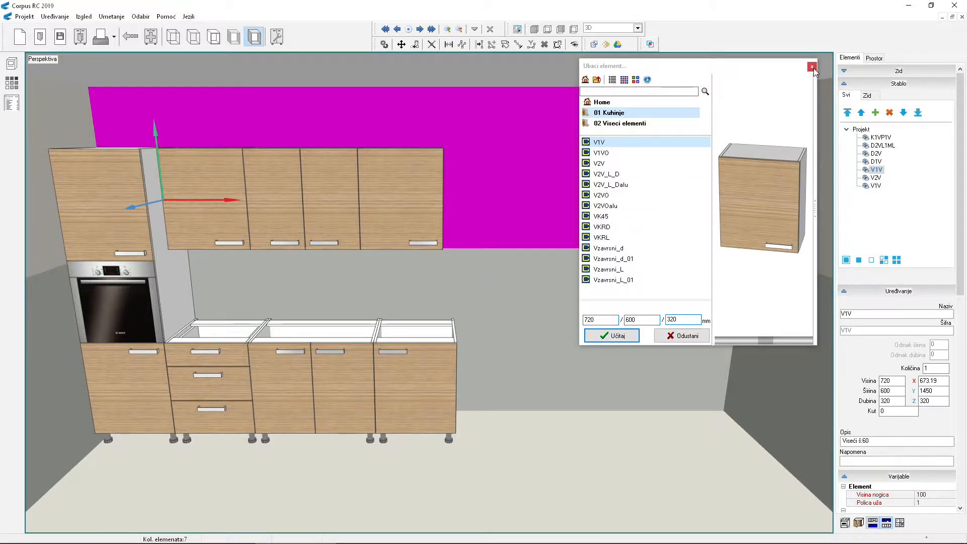
pyautogui.click(812, 67)
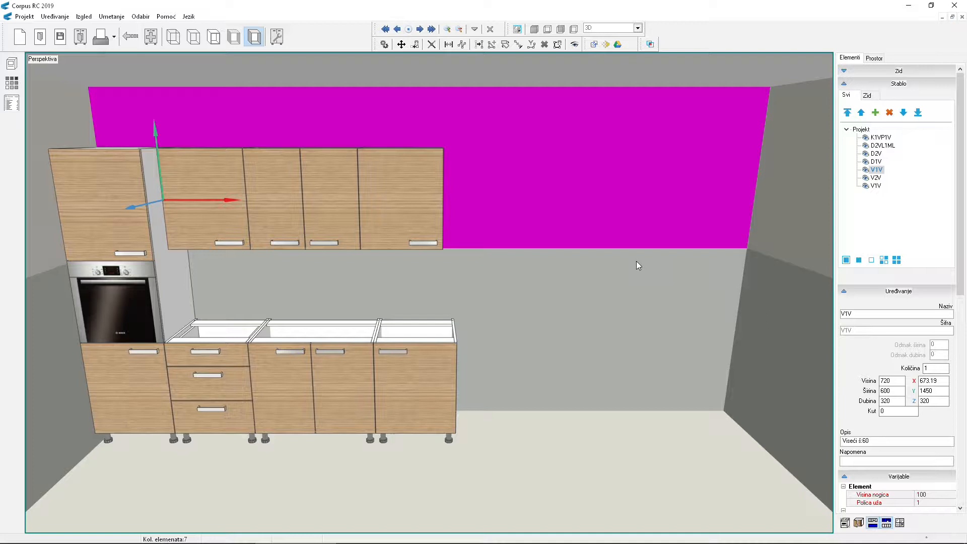
pyautogui.moveTo(636, 262)
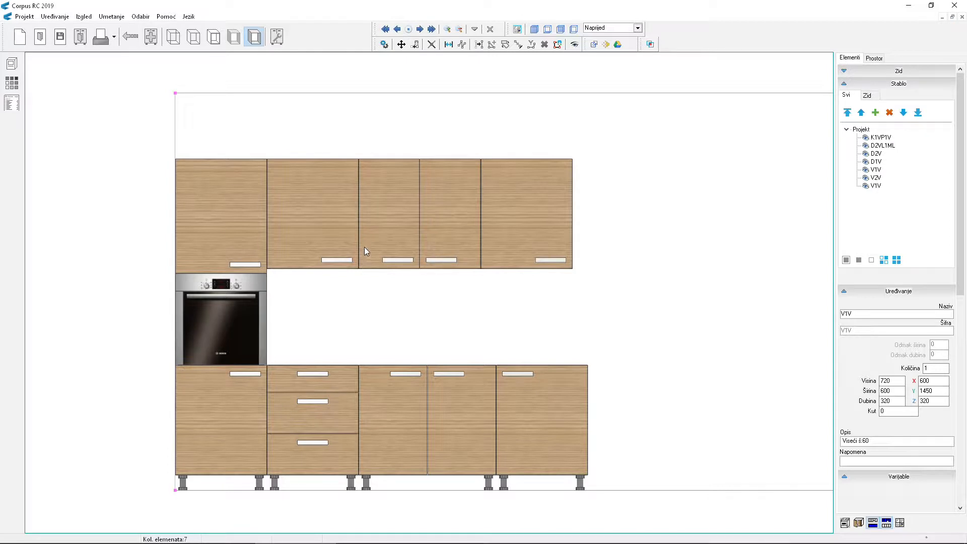
pyautogui.moveTo(372, 266)
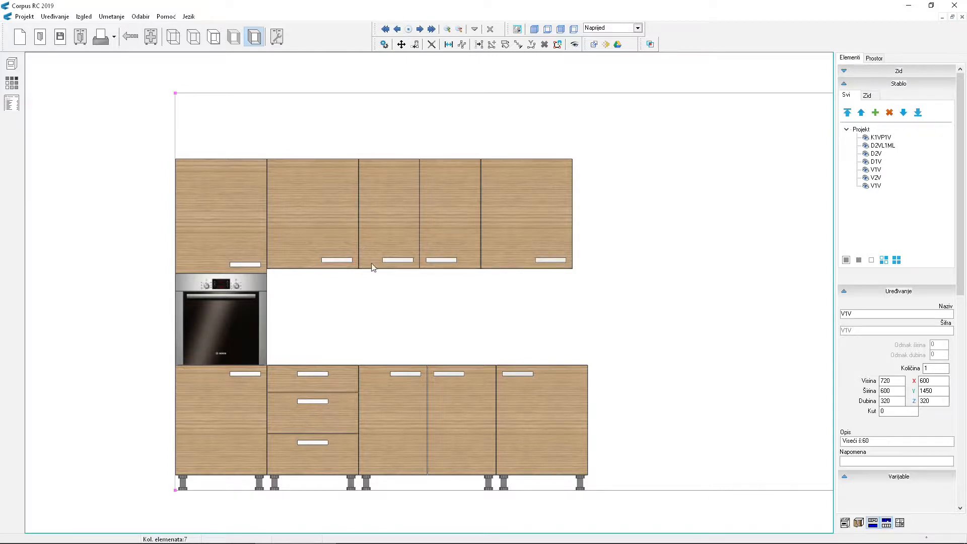
# - Select the rightmost wall cabinet, set its X to 2000 and return to perspective view
pyautogui.click(395, 419)
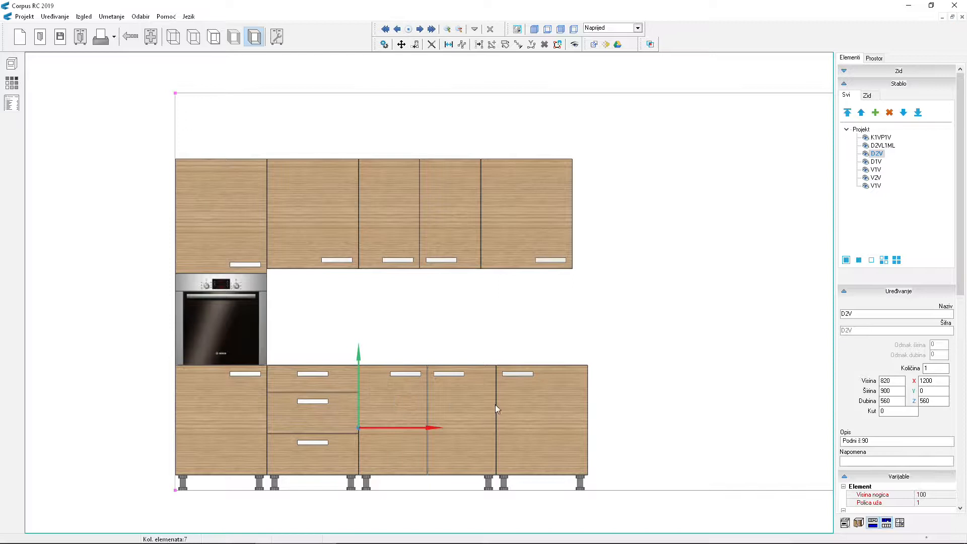
pyautogui.moveTo(408, 227)
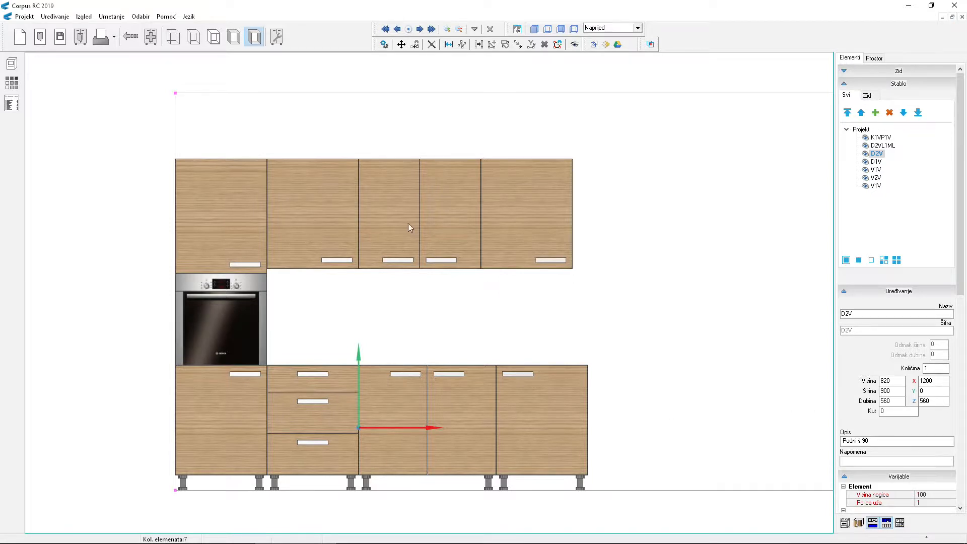
pyautogui.click(876, 177)
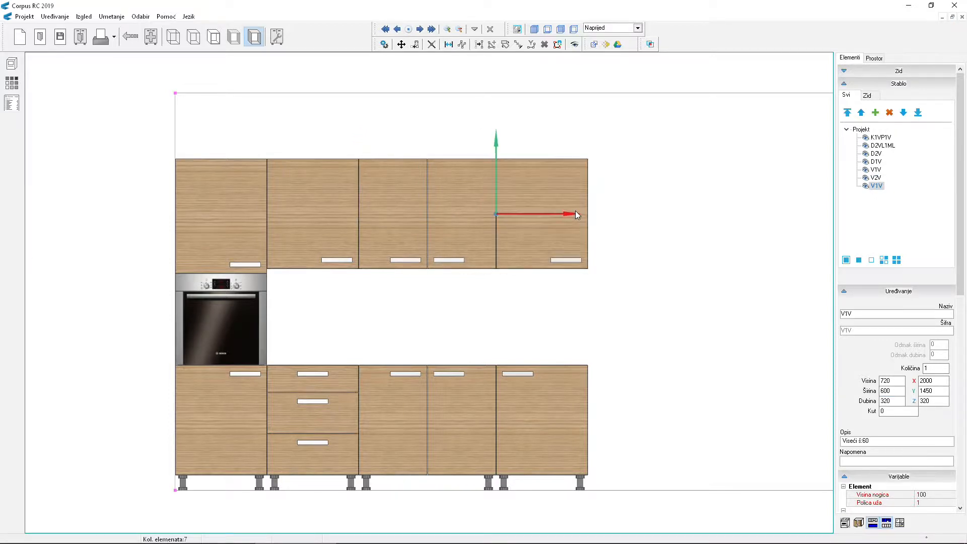
pyautogui.click(517, 29)
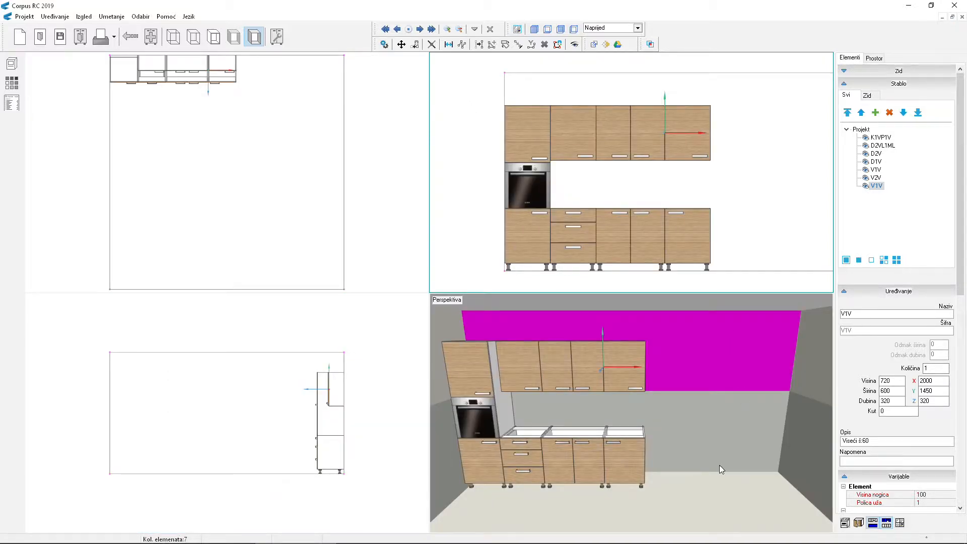
pyautogui.click(517, 28)
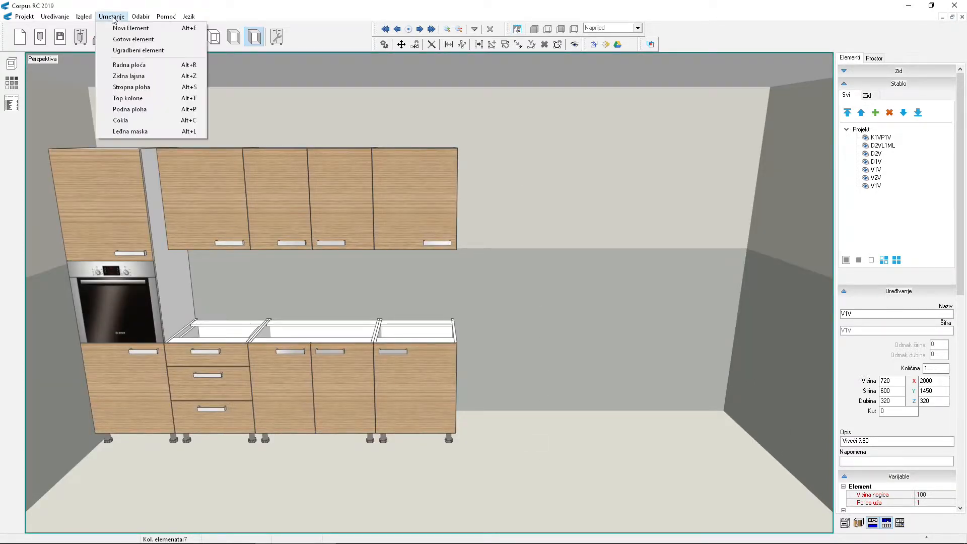
pyautogui.moveTo(129, 64)
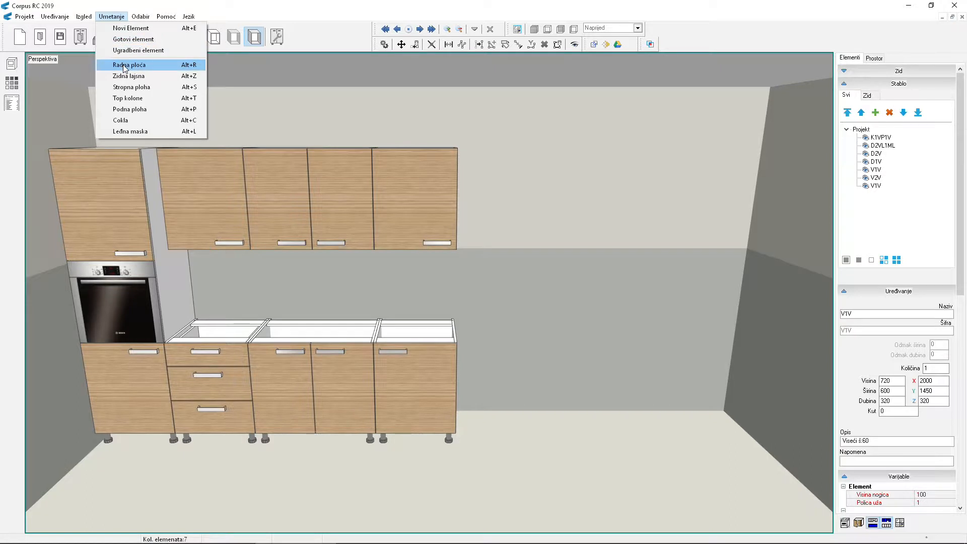
# - Add a worktop (Radna ploča) across the base cabinets
pyautogui.click(128, 65)
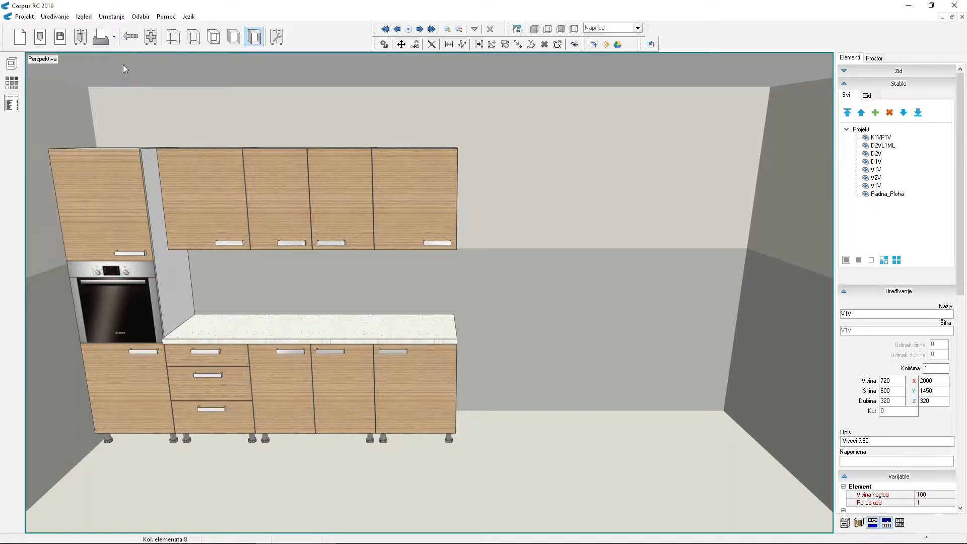
pyautogui.moveTo(123, 67)
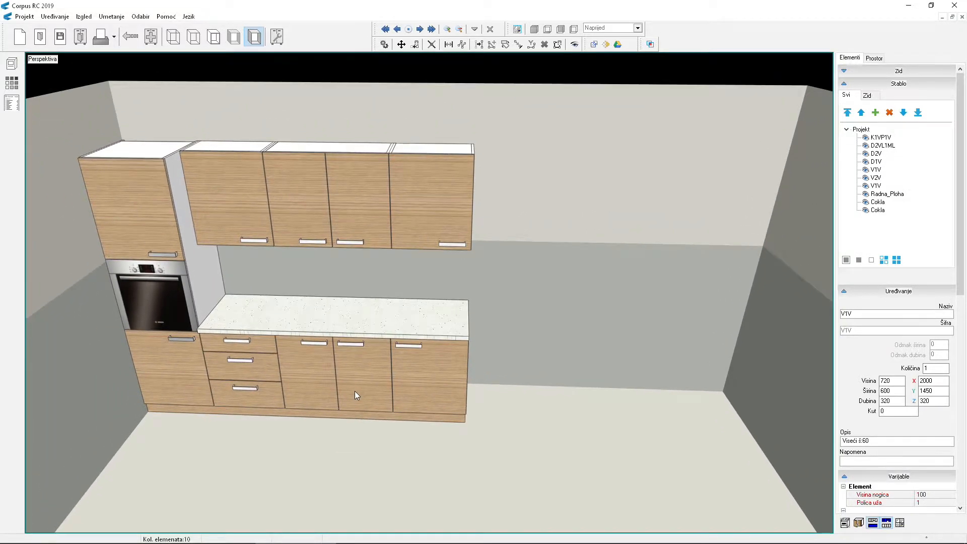
# - With the oven column selected, insert a Stropna ploha top panel over the cabinets
pyautogui.click(878, 210)
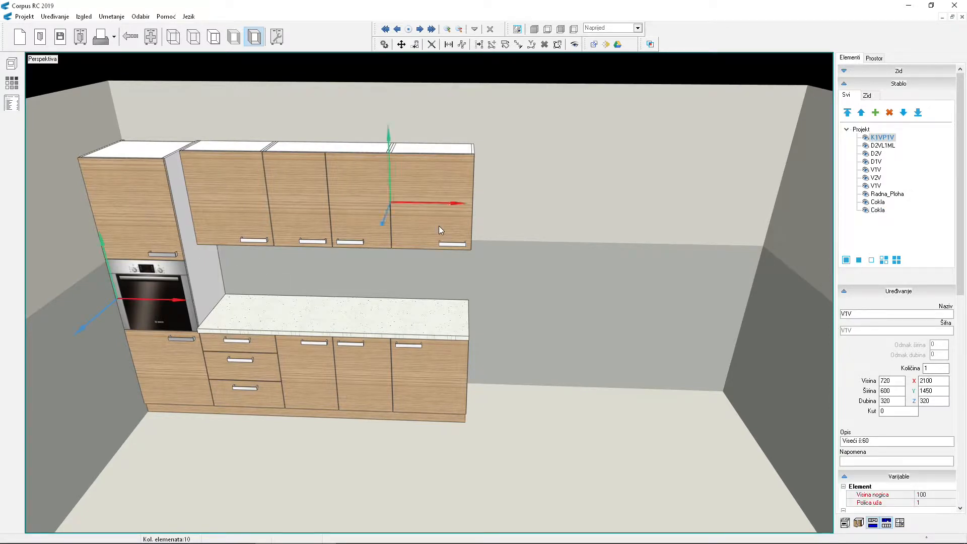
pyautogui.click(110, 16)
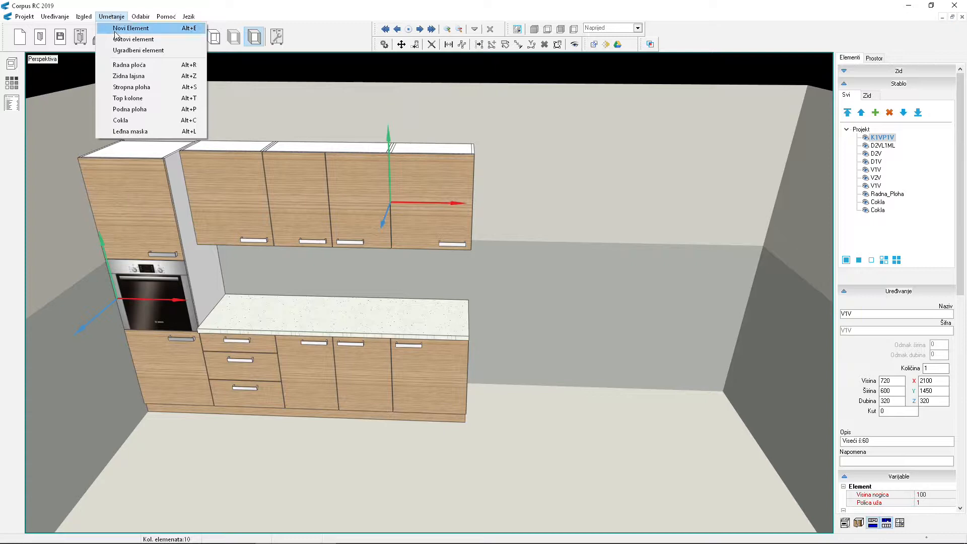
pyautogui.click(131, 87)
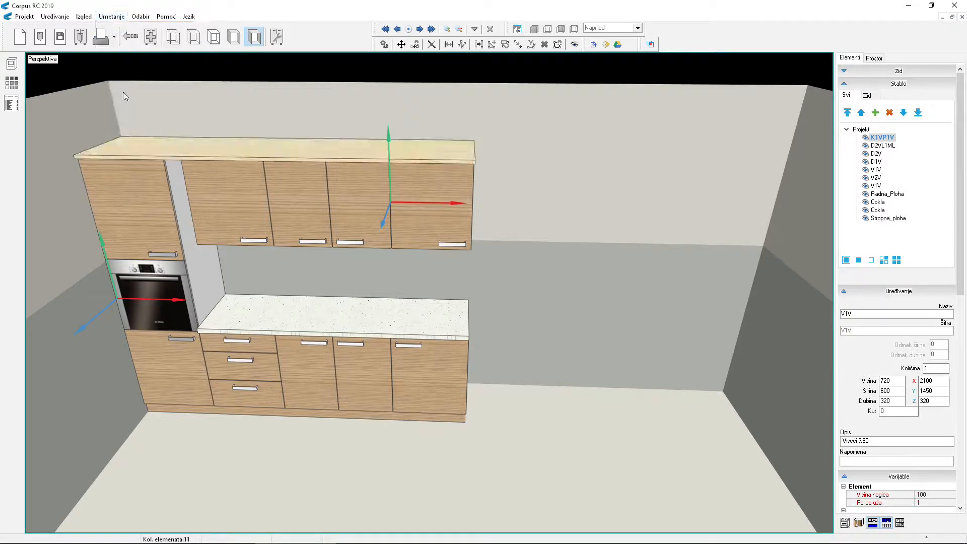
pyautogui.moveTo(316, 286)
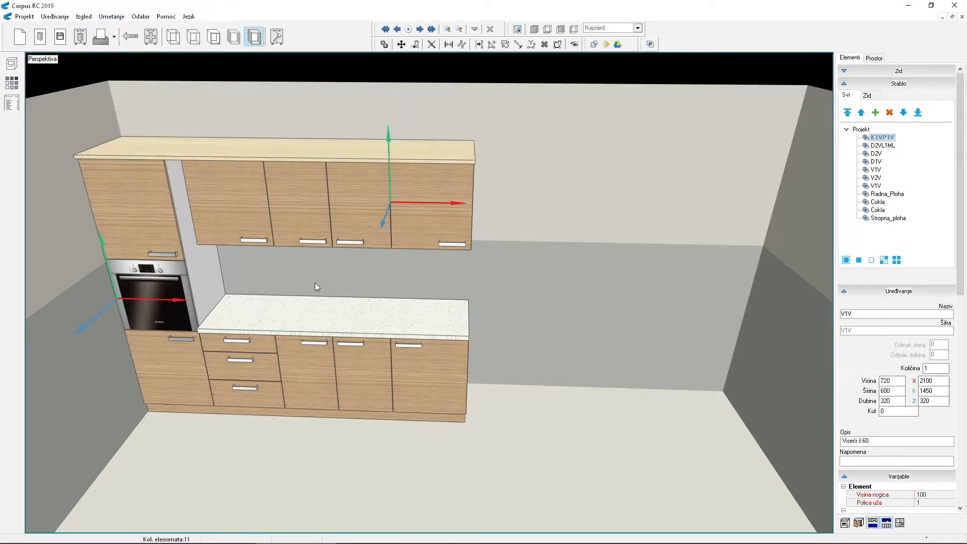
pyautogui.click(874, 169)
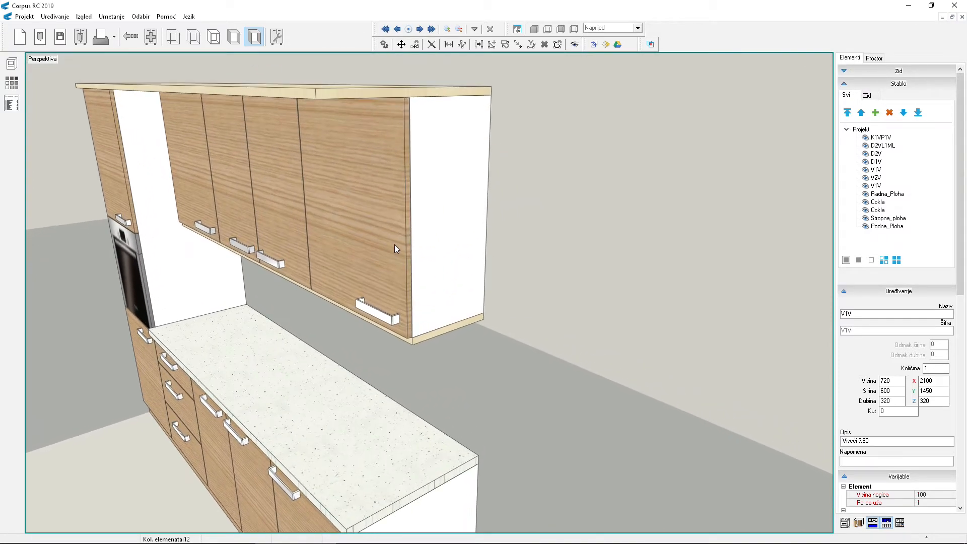
pyautogui.moveTo(441, 326)
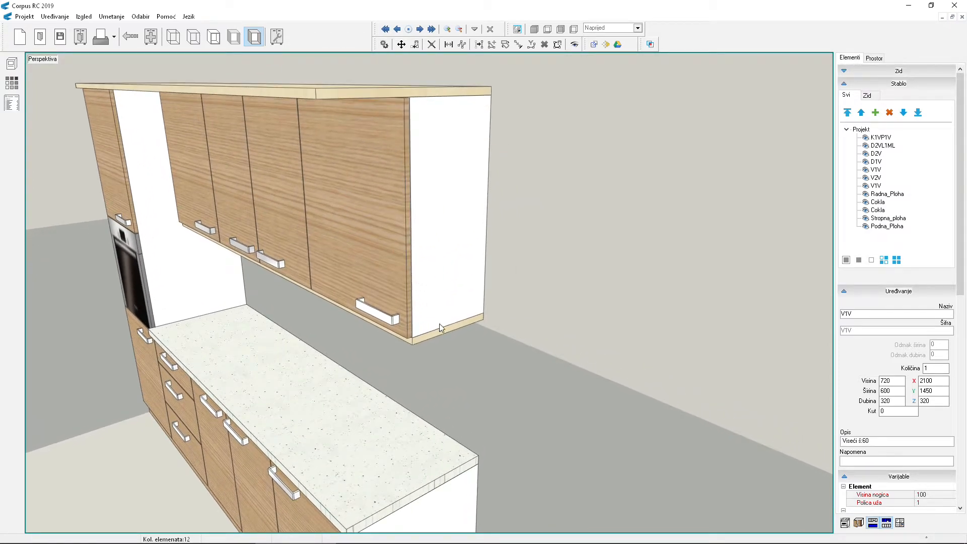
# - Set the Podna_Ploha bottom panel's depth (Dubina) from 320 to 340 mm
pyautogui.click(888, 226)
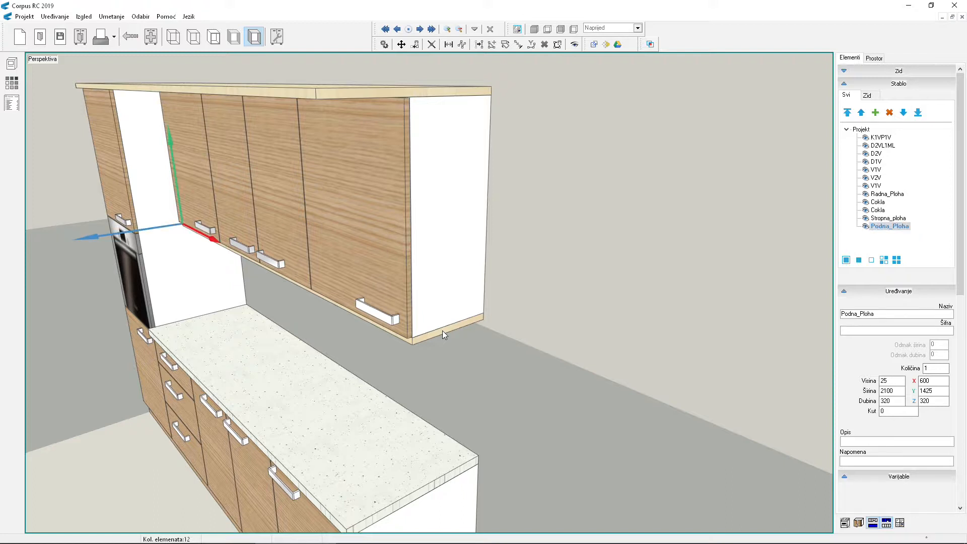
pyautogui.tripleClick(887, 401)
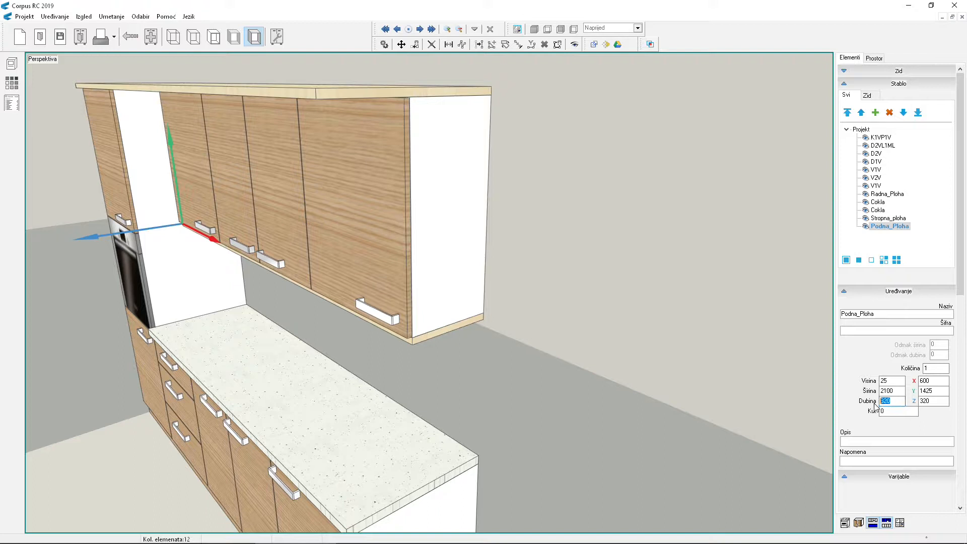
pyautogui.write('340')
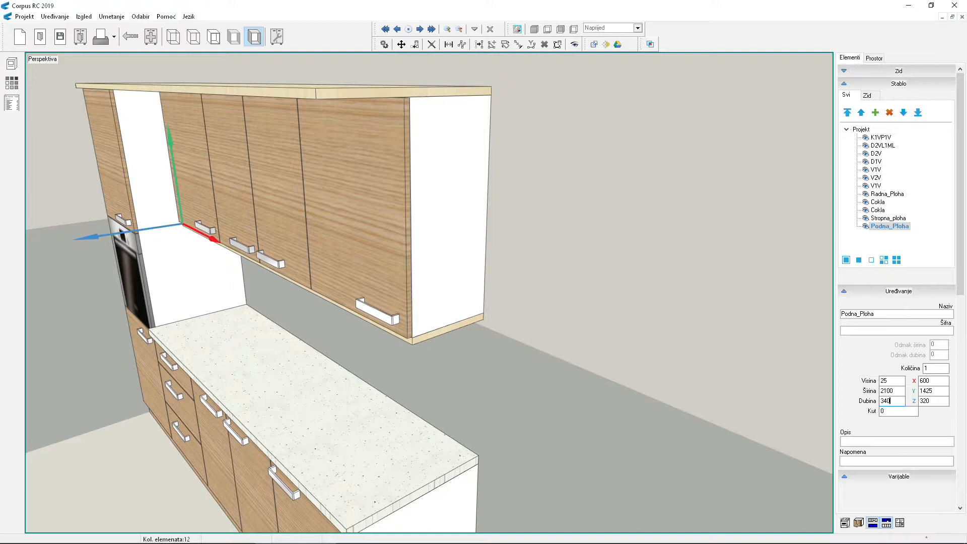
pyautogui.moveTo(911, 410)
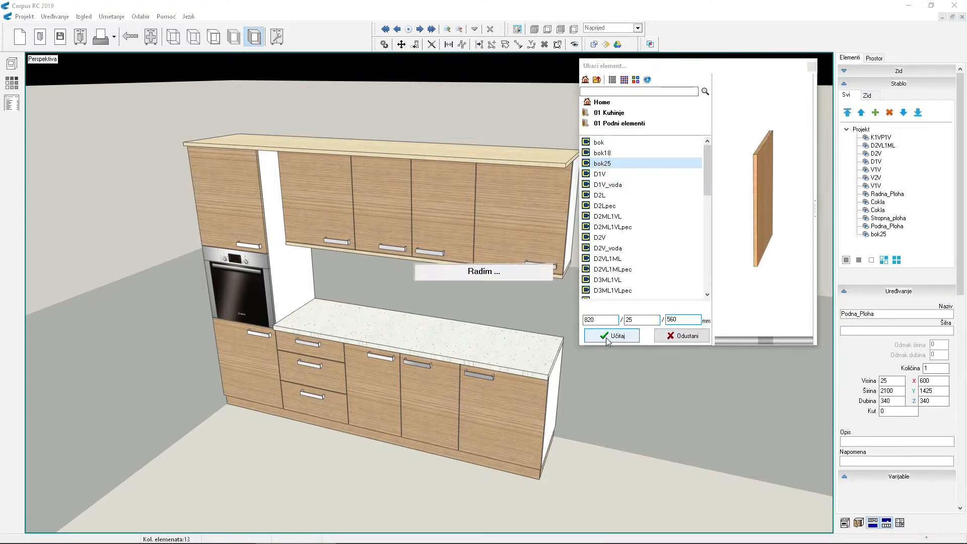
# - Load the bok25 (820/25/560) side panel at the right end of the base row
pyautogui.click(610, 334)
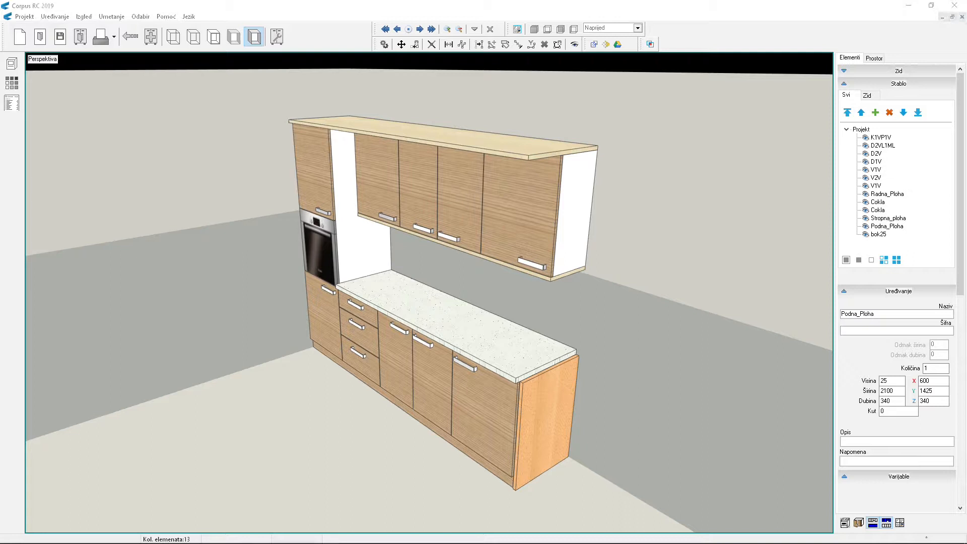
pyautogui.moveTo(796, 436)
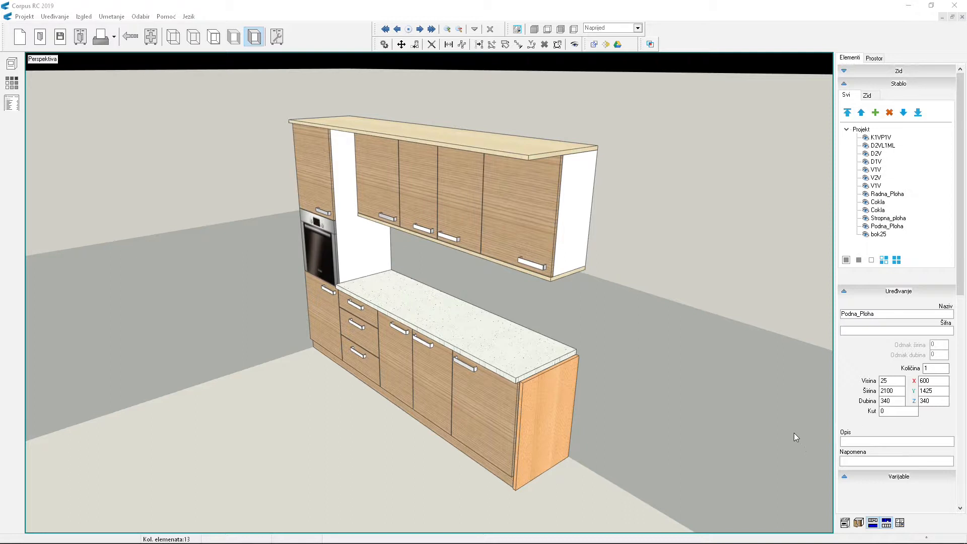
# - Check the top panel's Y, then change the bok25 side panel's Visina from 820 to 2195
pyautogui.click(890, 218)
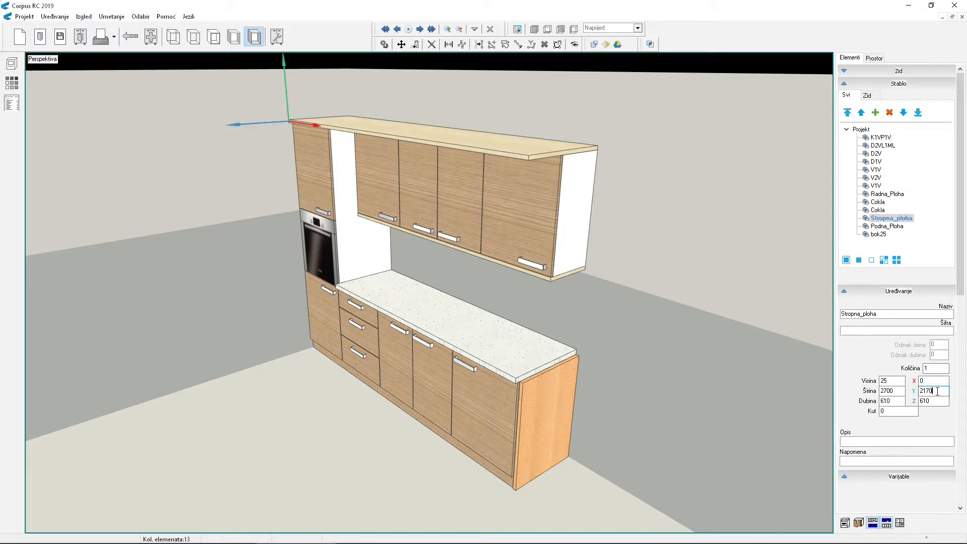
pyautogui.tripleClick(928, 391)
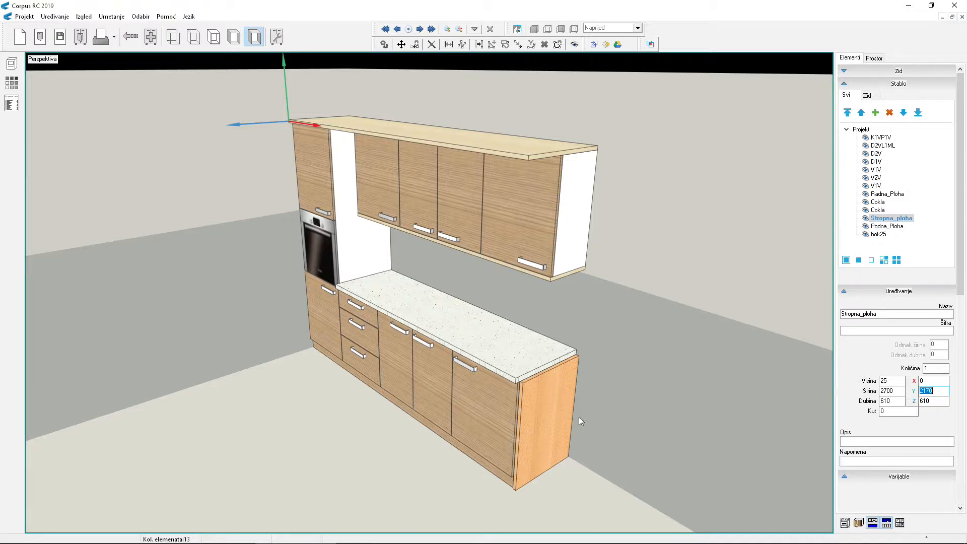
pyautogui.click(879, 235)
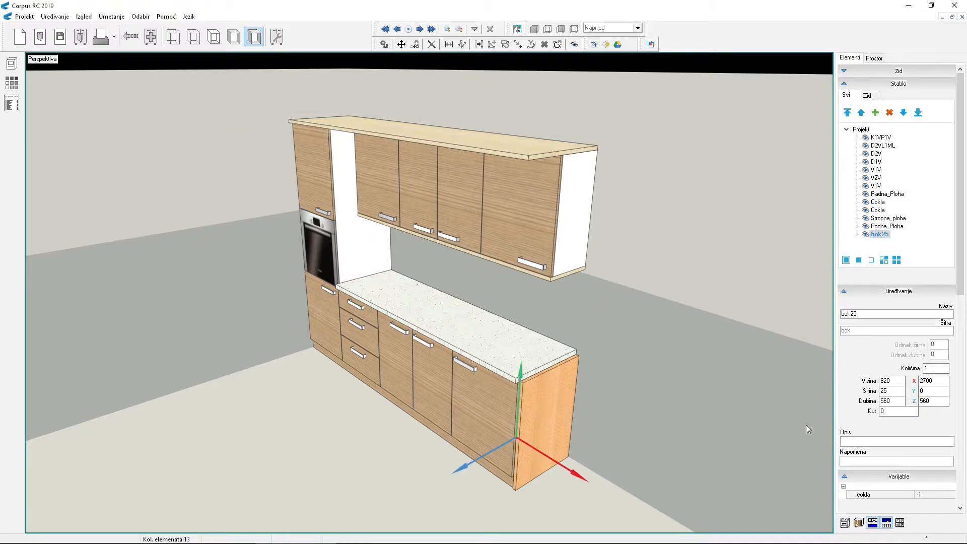
pyautogui.tripleClick(889, 381)
pyautogui.write('2170')
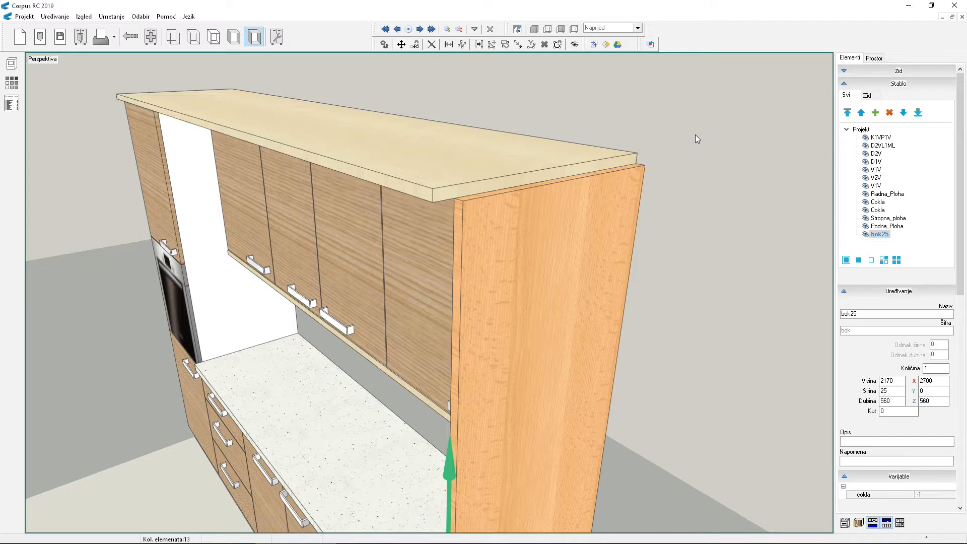
pyautogui.click(892, 381)
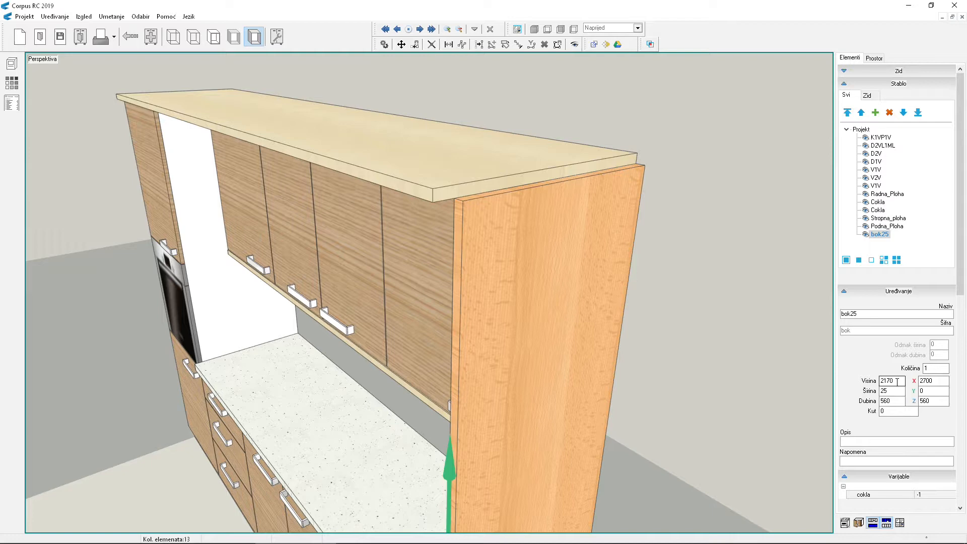
pyautogui.tripleClick(887, 381)
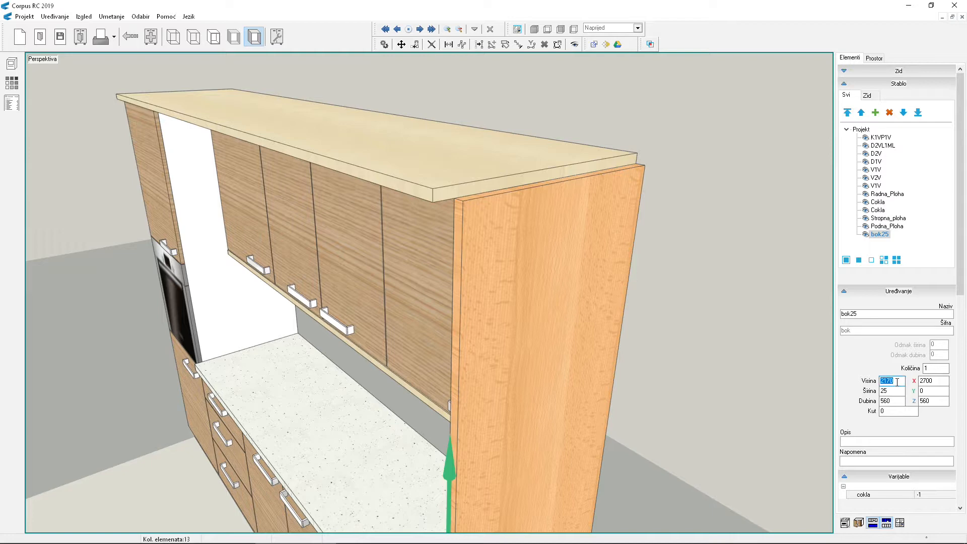
pyautogui.write('21')
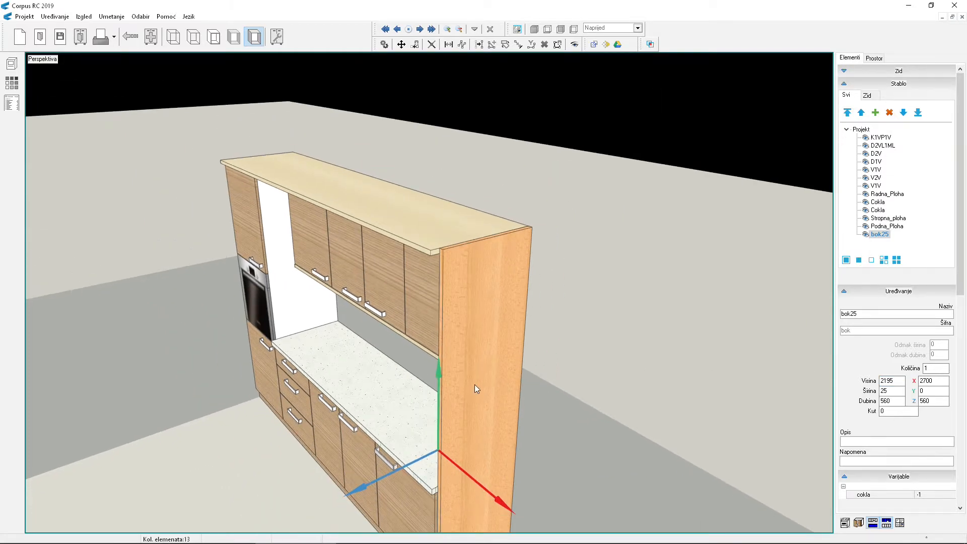
# - Check the top panel's depth, then set bok25 Dubina to 610 and Z to 610
pyautogui.click(889, 218)
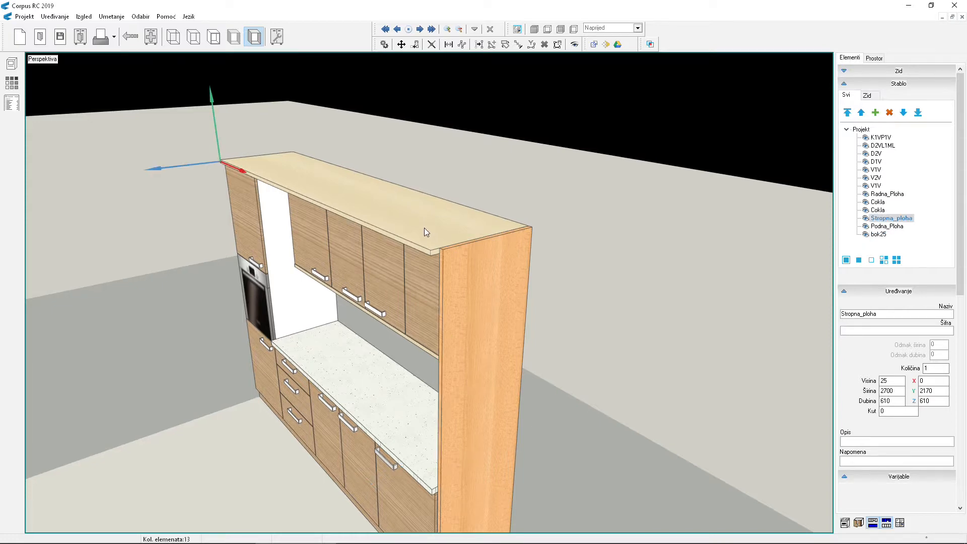
pyautogui.moveTo(475, 334)
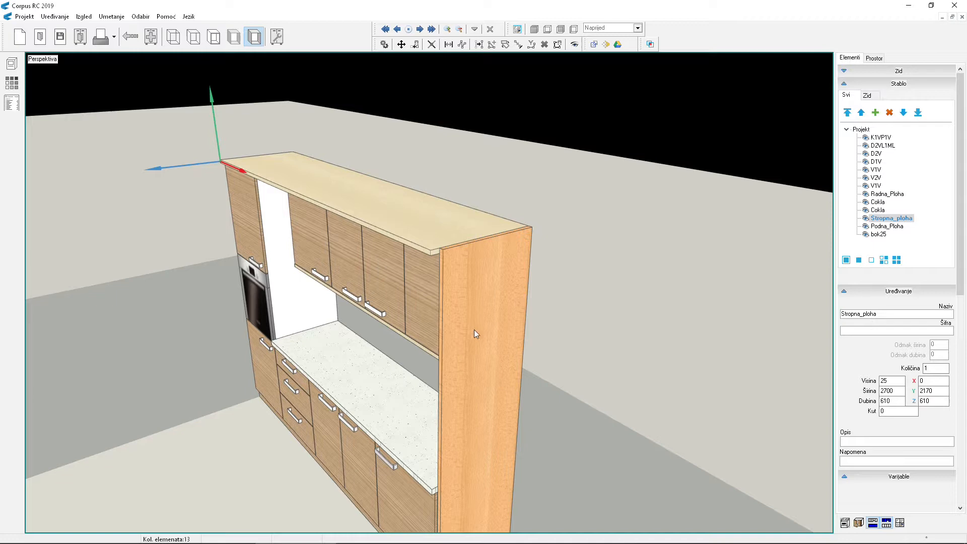
pyautogui.click(878, 235)
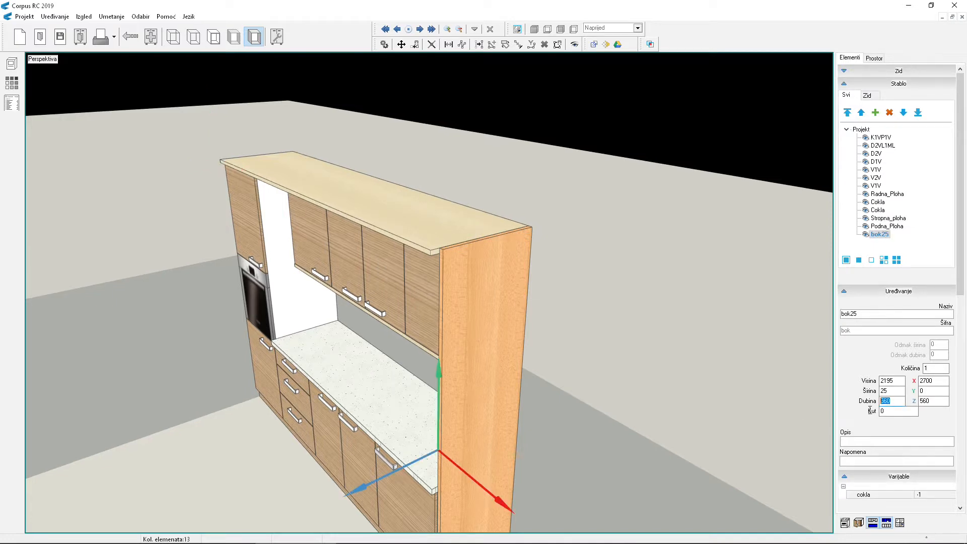
pyautogui.write('610')
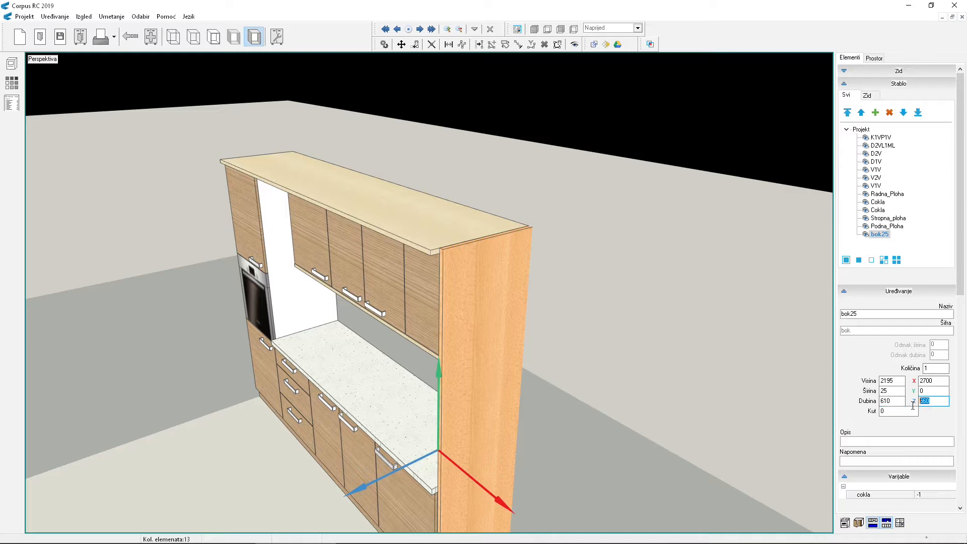
pyautogui.write('610')
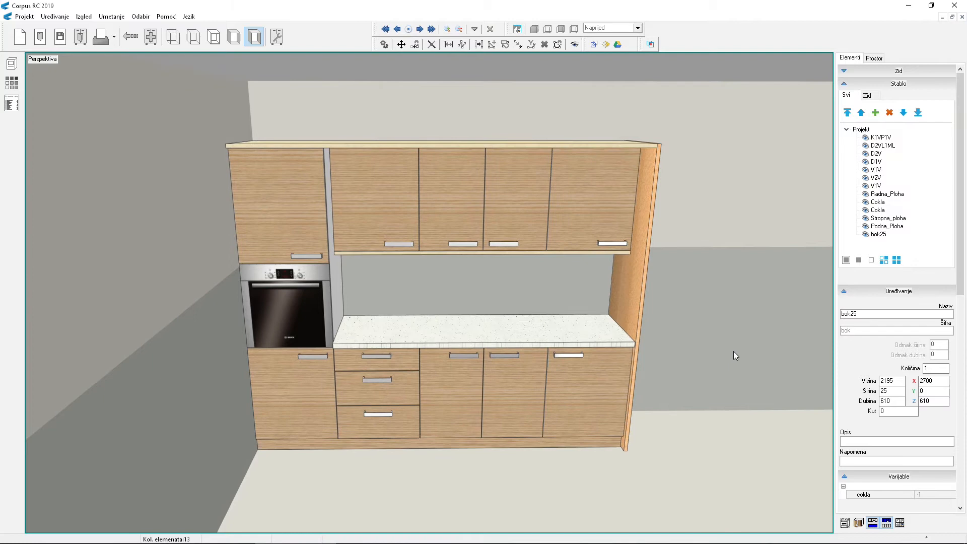
# - Select the second Cokla in the tree and delete it with Obriši
pyautogui.click(877, 210)
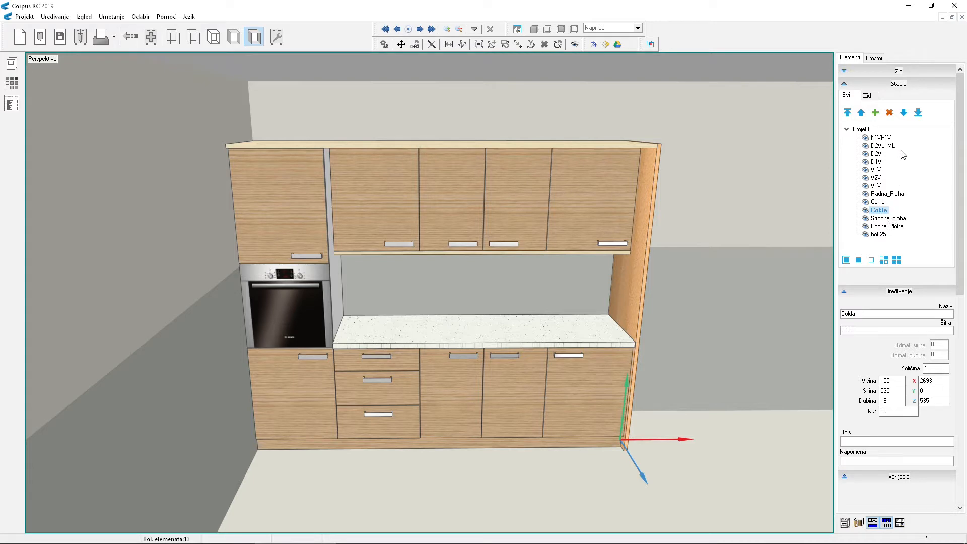
pyautogui.moveTo(890, 112)
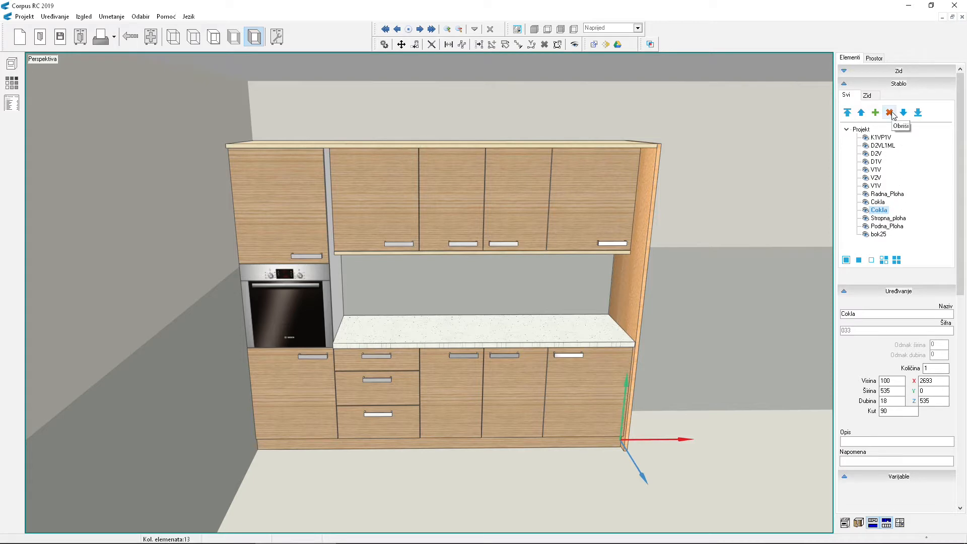
pyautogui.moveTo(891, 111)
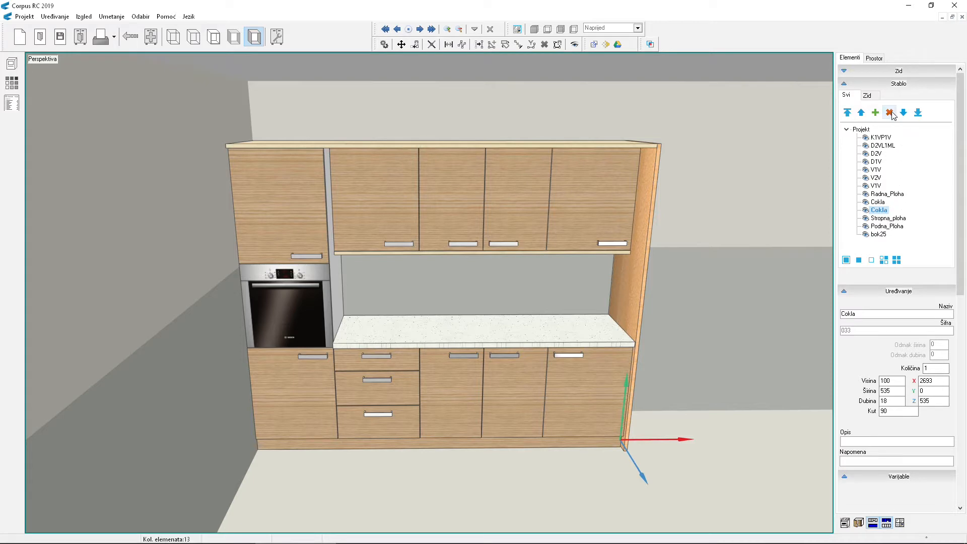
pyautogui.click(890, 112)
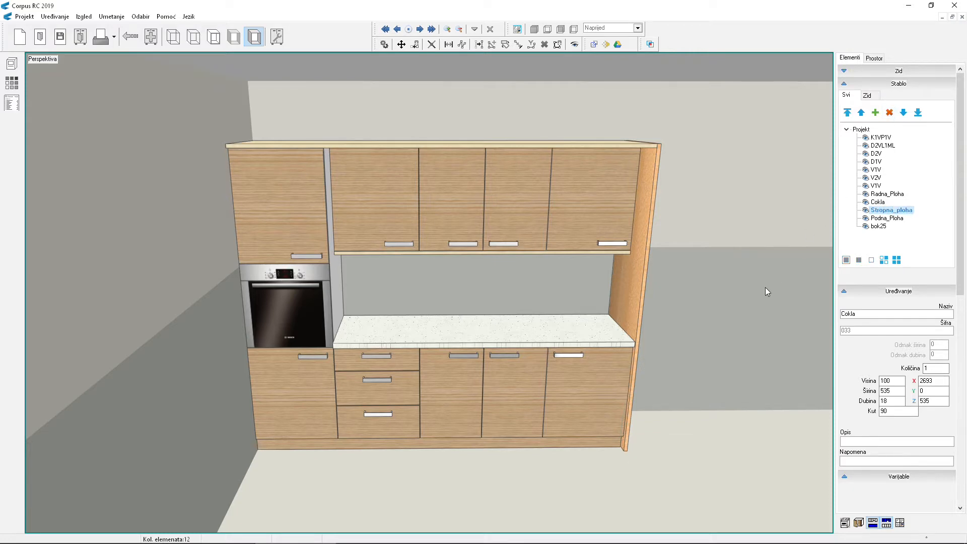
pyautogui.moveTo(534, 486)
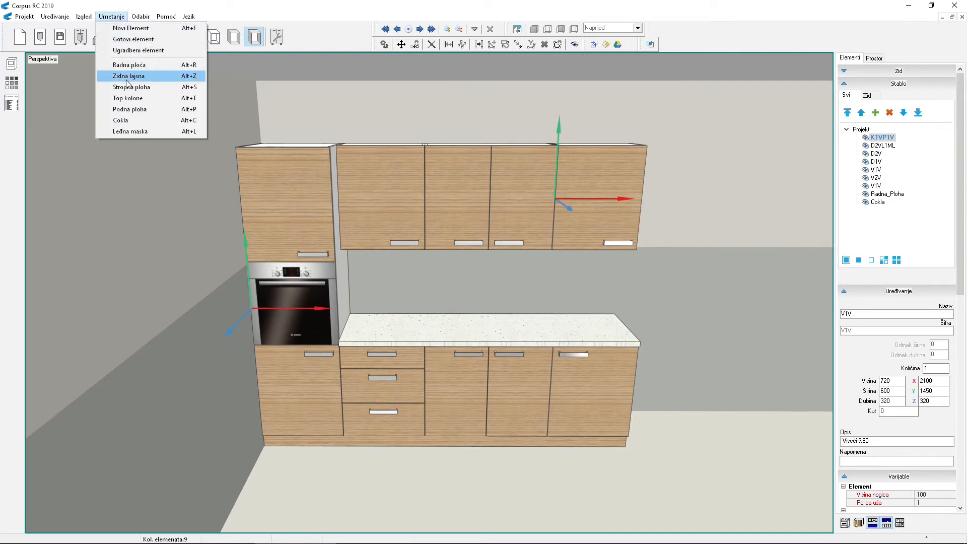
# - Insert the top and bottom panels and add the right side panel bok25
pyautogui.click(130, 87)
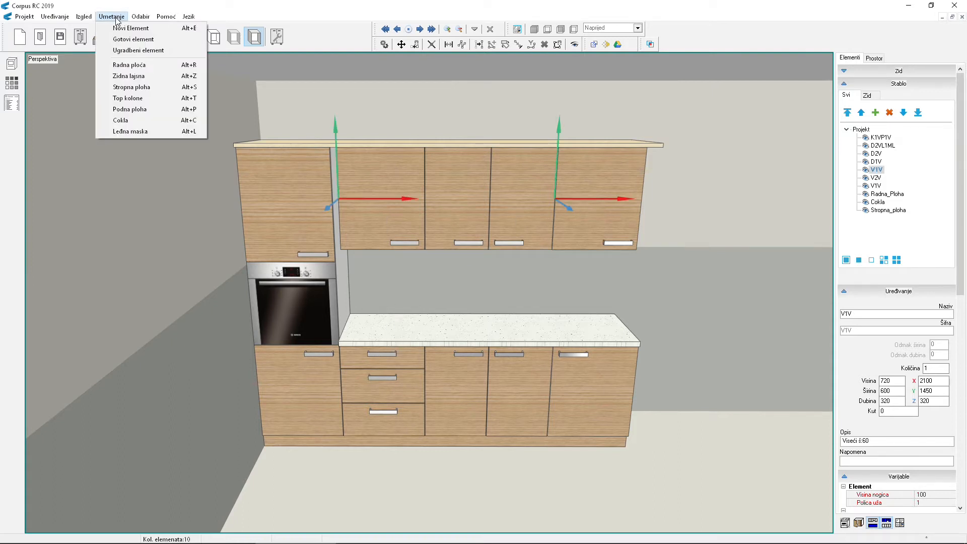
pyautogui.click(129, 110)
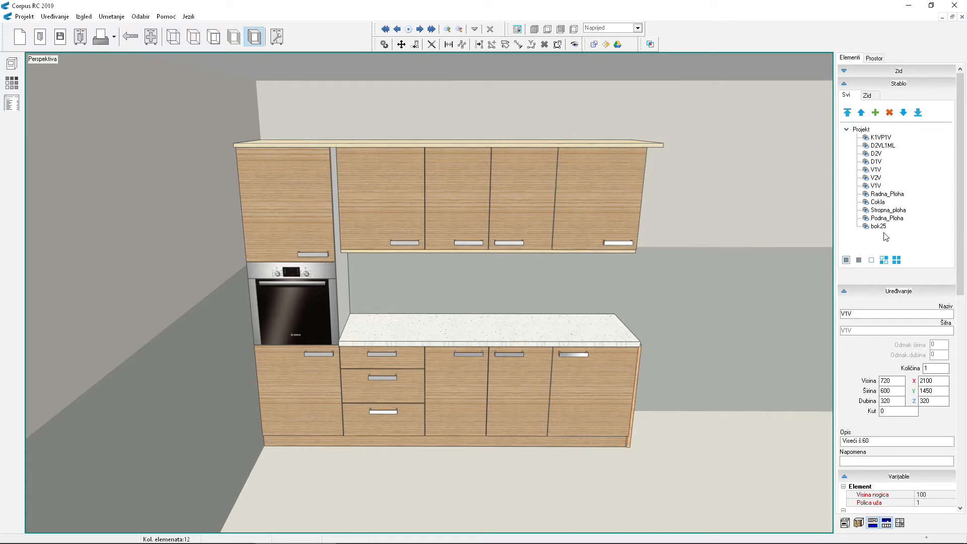
pyautogui.click(880, 226)
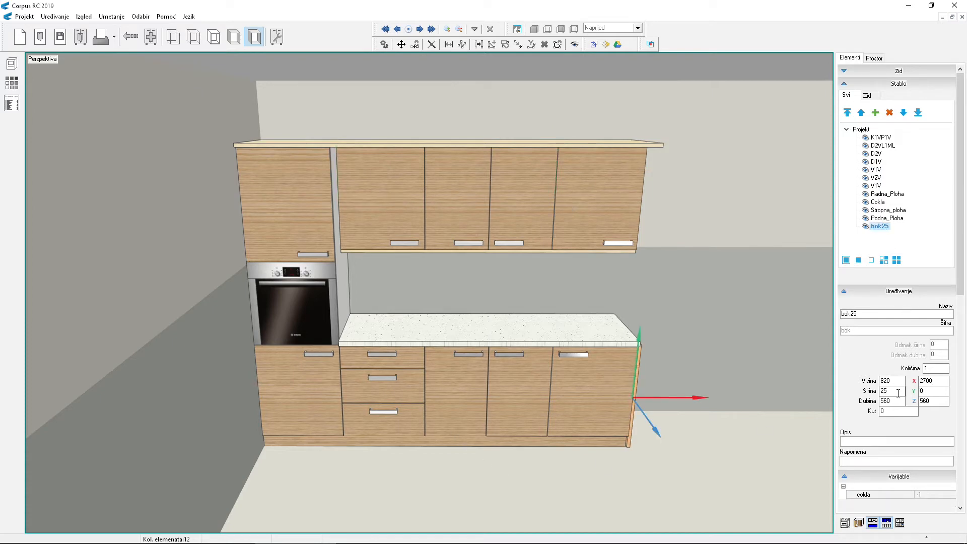
# - Set the side panel's height to 2195 mm and depth to 610 mm
pyautogui.tripleClick(890, 381)
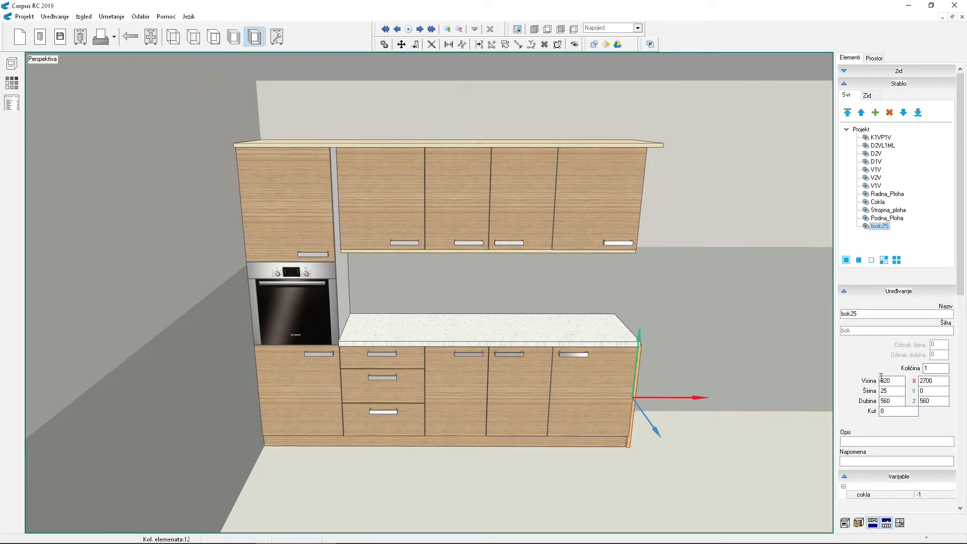
pyautogui.tripleClick(889, 381)
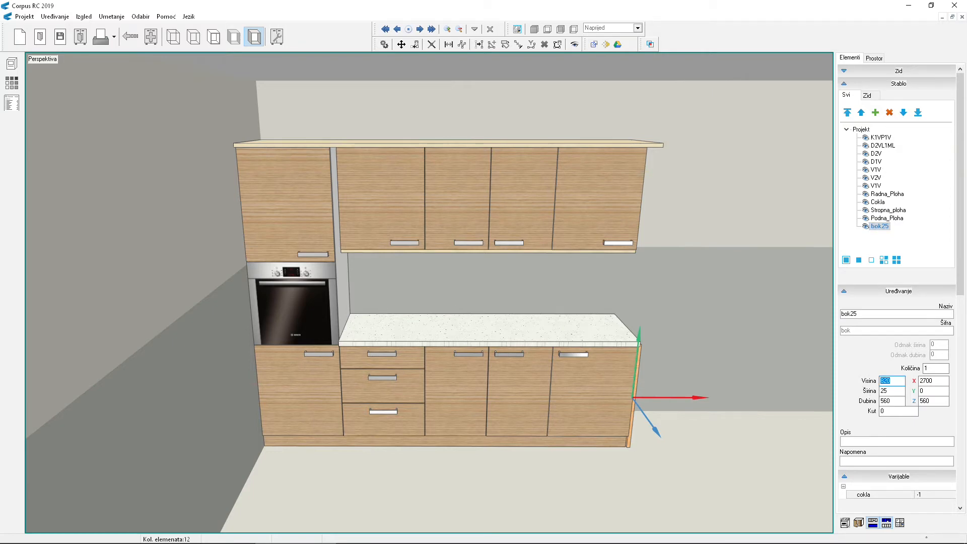
pyautogui.write('2195')
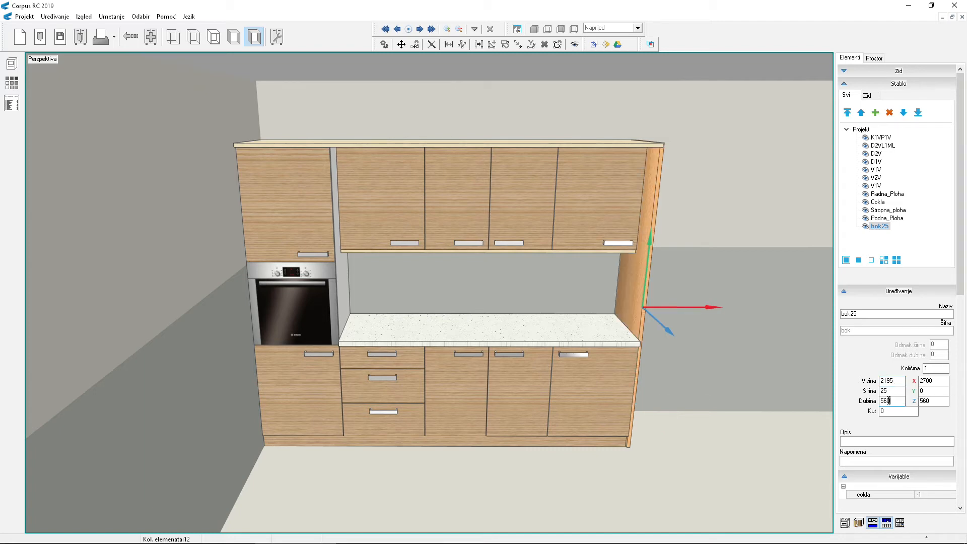
pyautogui.write('610')
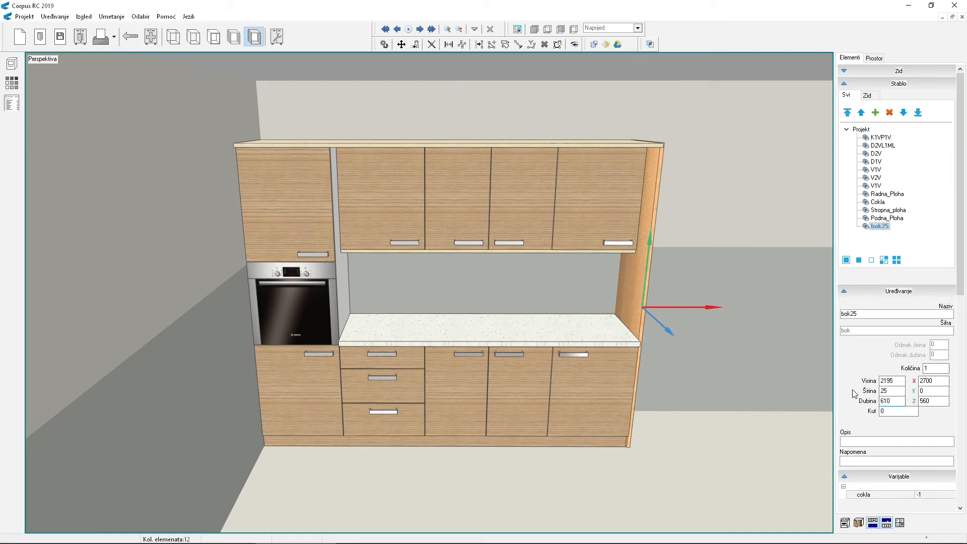
pyautogui.moveTo(899, 378)
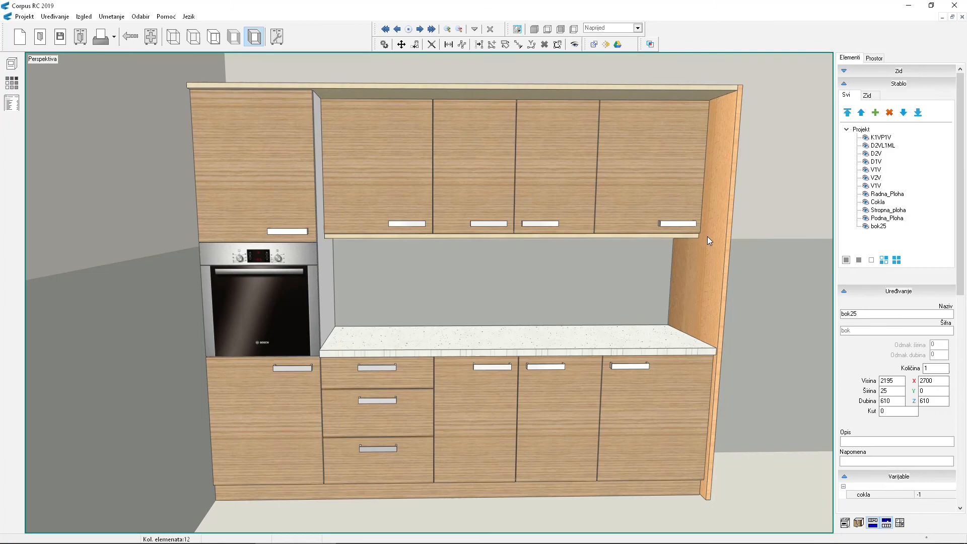
pyautogui.moveTo(499, 410)
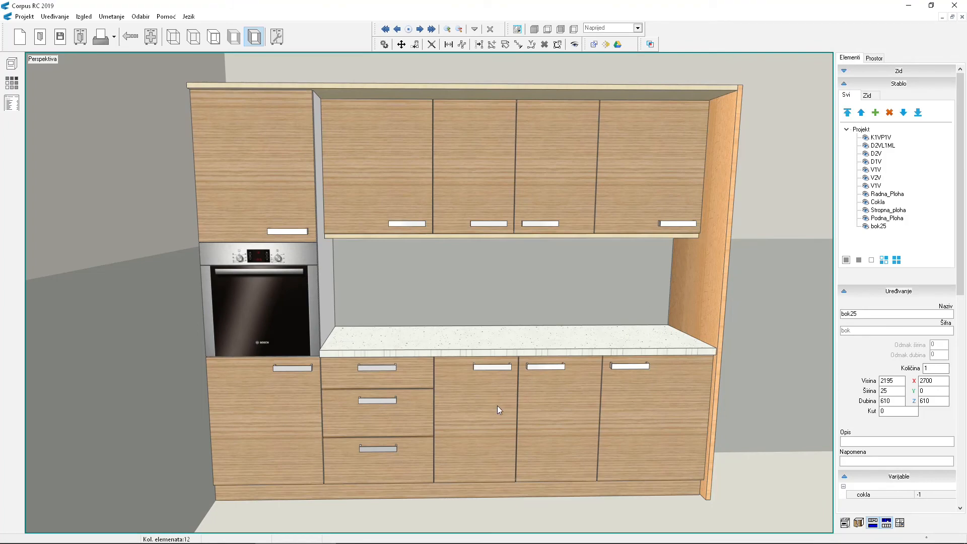